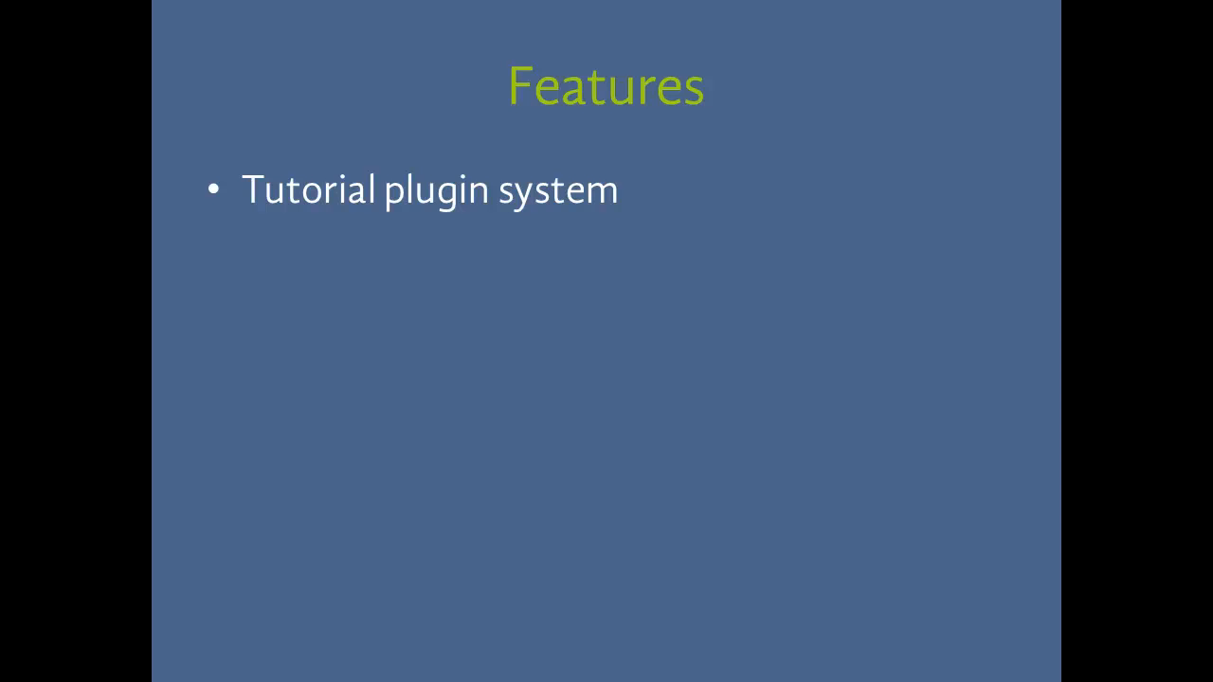
- Advance the slideshow from the tutorial plugin Features slide to the closing contact slide
key(Right)
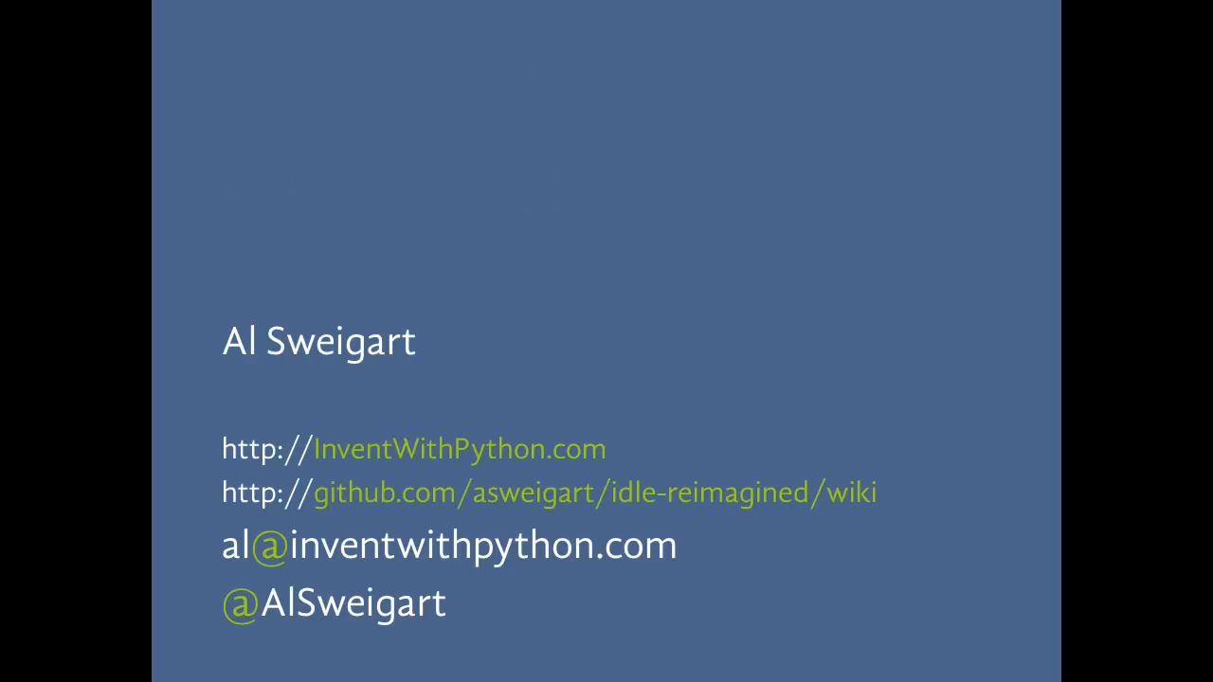